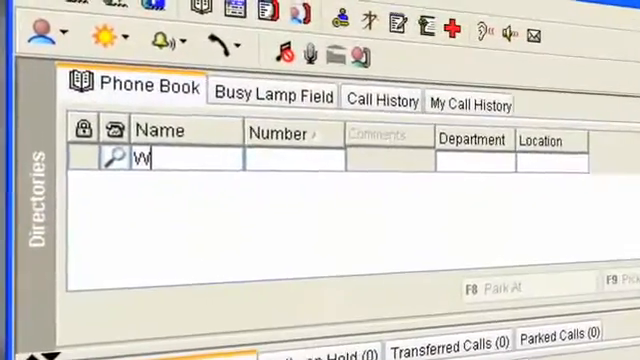
Search the Phone Book by name for the partial entry 'illia'.
{"action": "type", "text": "illia"}
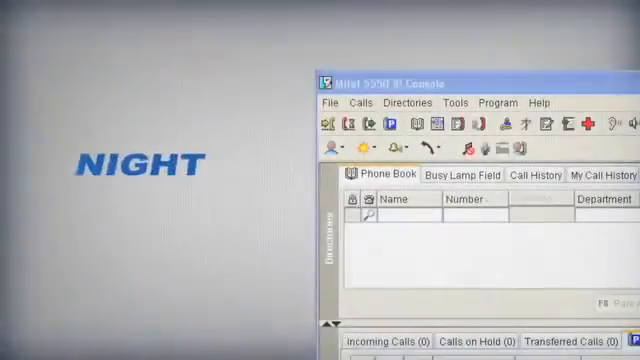
Reveal the Day Service, Night Service 1 and Night Service 2 mode choices.
{"action": "left_click", "coordinate": [328, 146]}
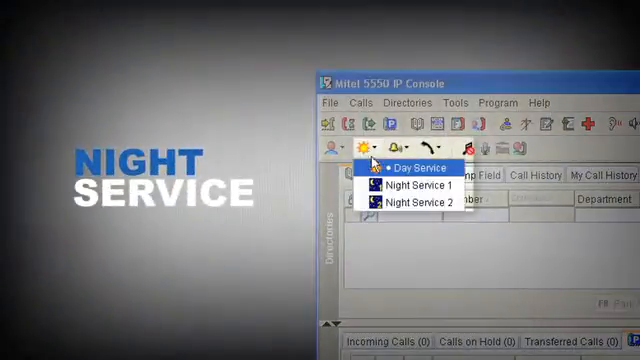